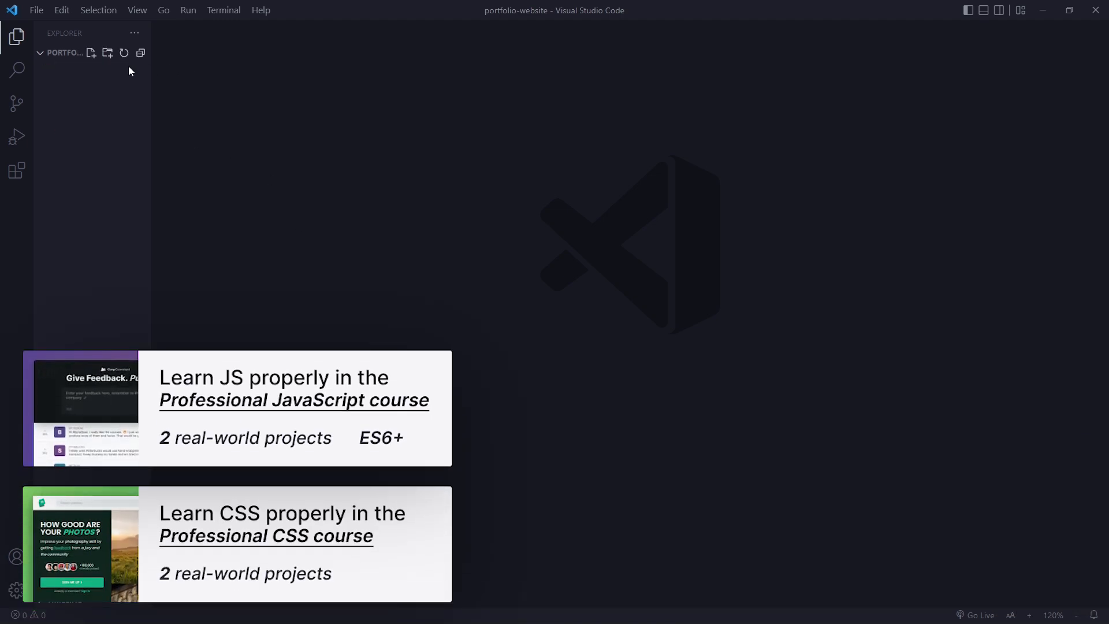
Step: Create a new file named index.html in the Explorer and open it
{"action": "left_click", "coordinate": [90, 53]}
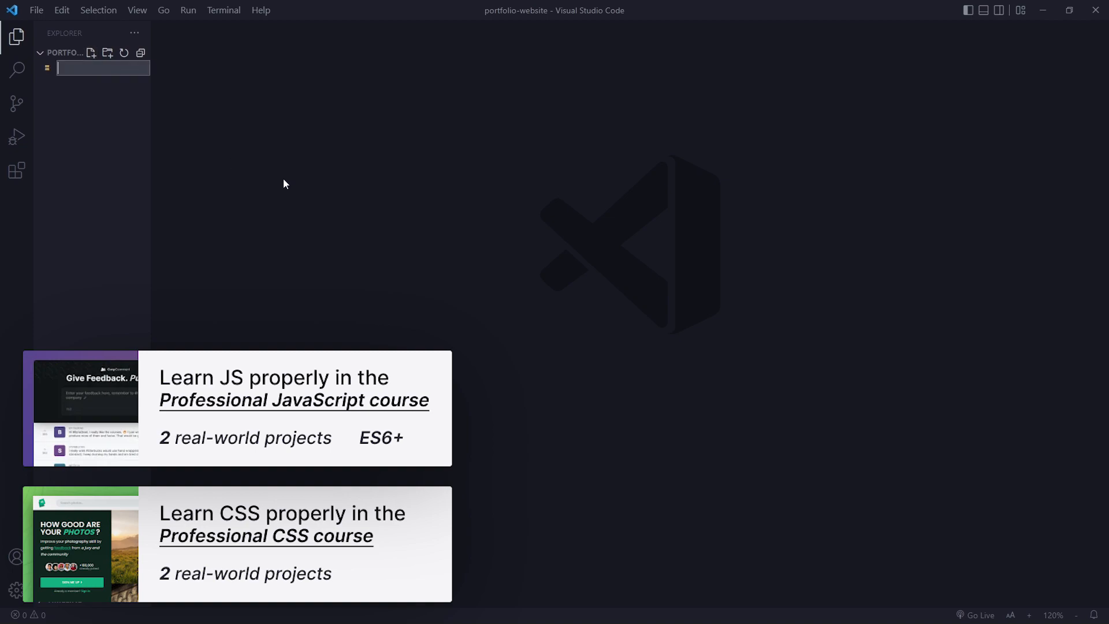
{"action": "type", "text": "index."}
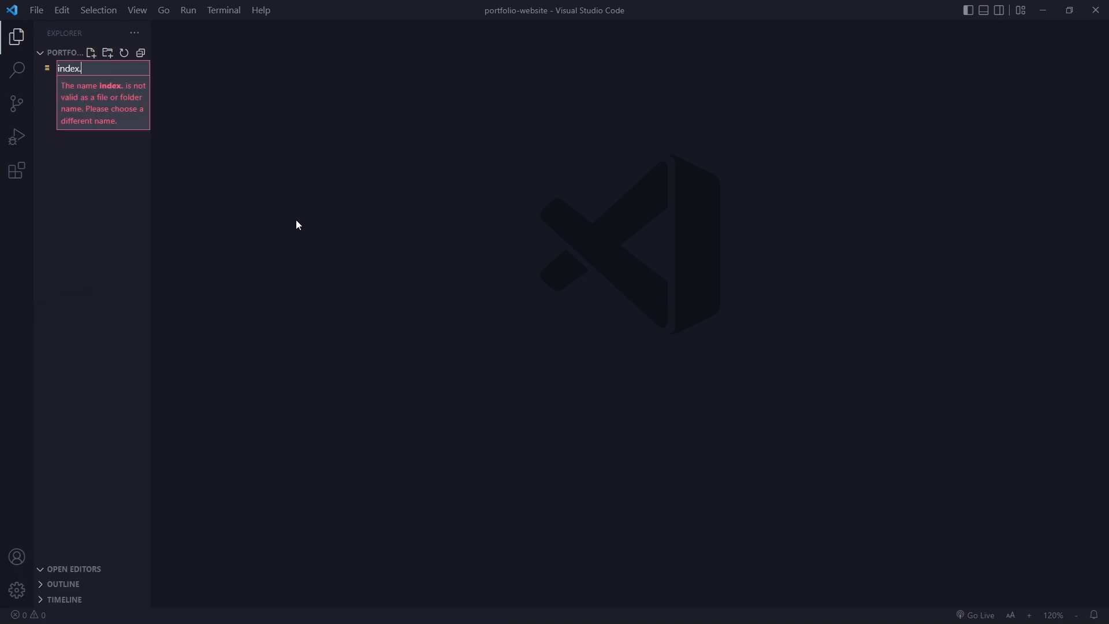
{"action": "type", "text": "html"}
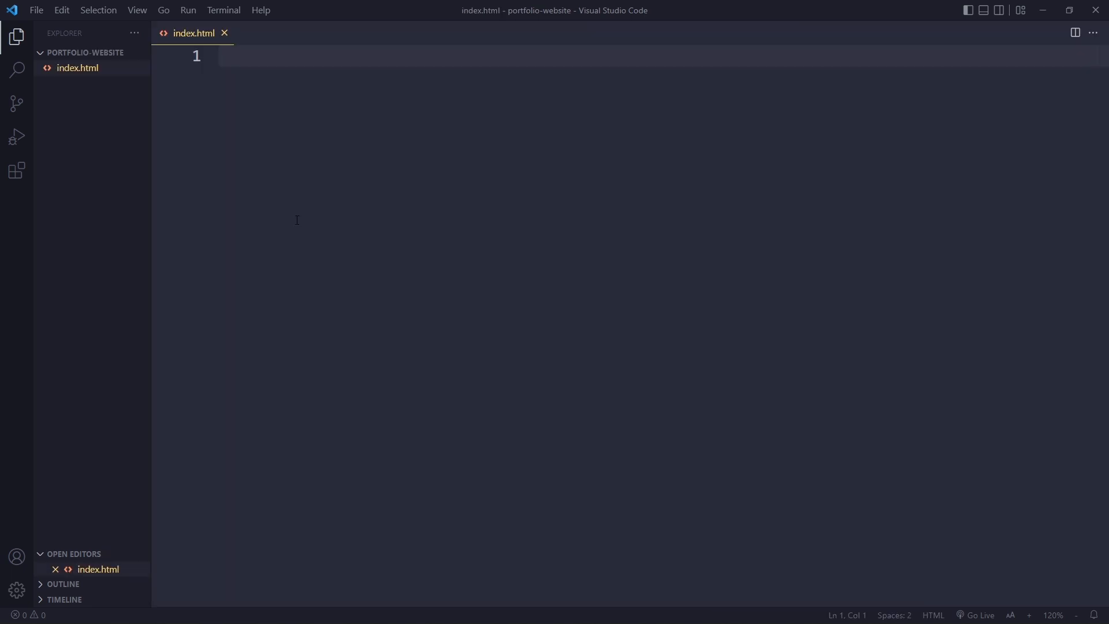
{"action": "mouse_move", "coordinate": [324, 252]}
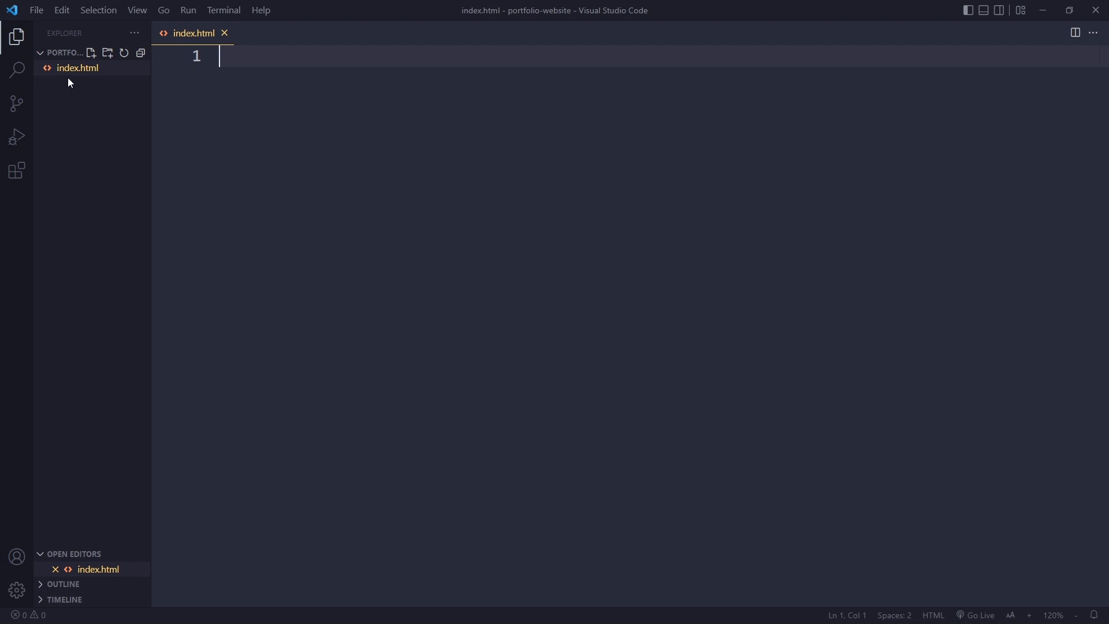
{"action": "mouse_move", "coordinate": [90, 83]}
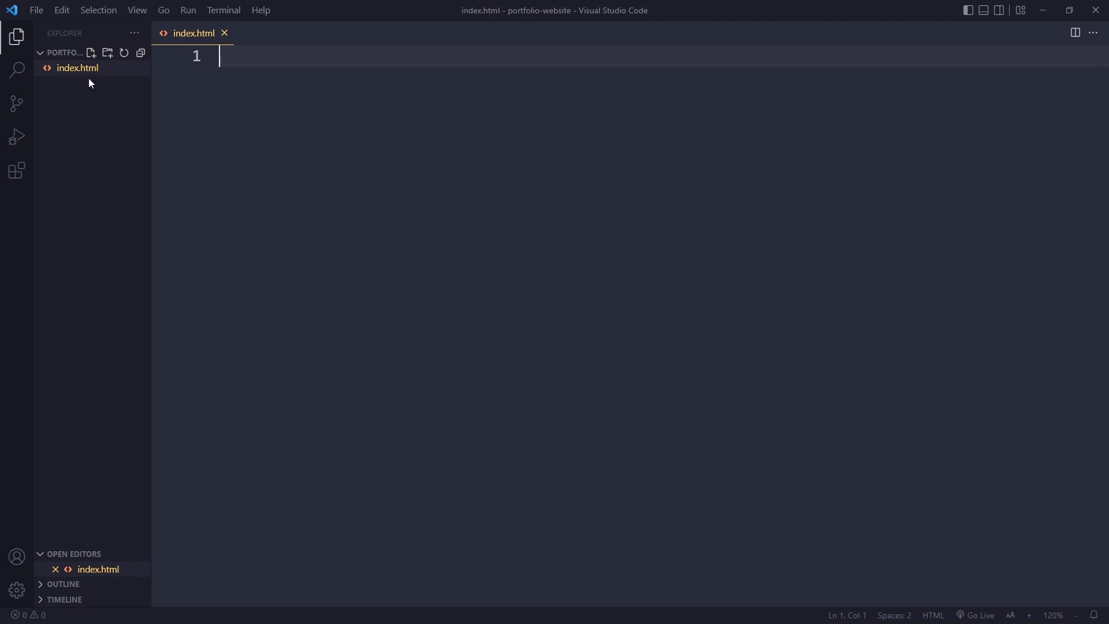
{"action": "mouse_move", "coordinate": [83, 90]}
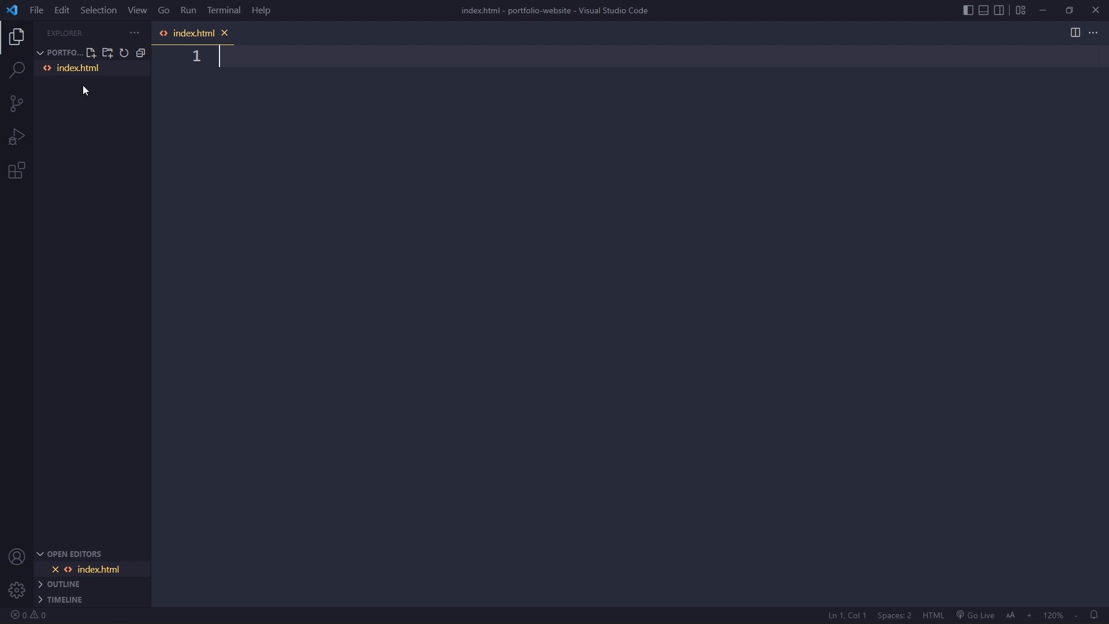
{"action": "mouse_move", "coordinate": [79, 84]}
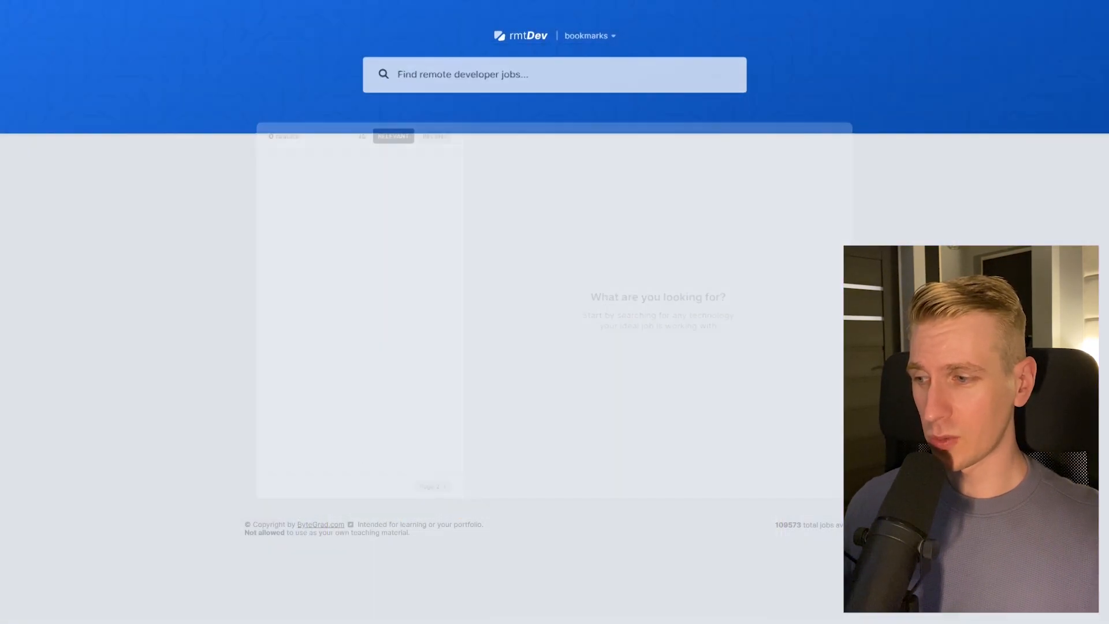
Step: Search 'react developer' on rmtDev, then view the SocialEditor and BetterPhotos sites
{"action": "type", "text": "react developer"}
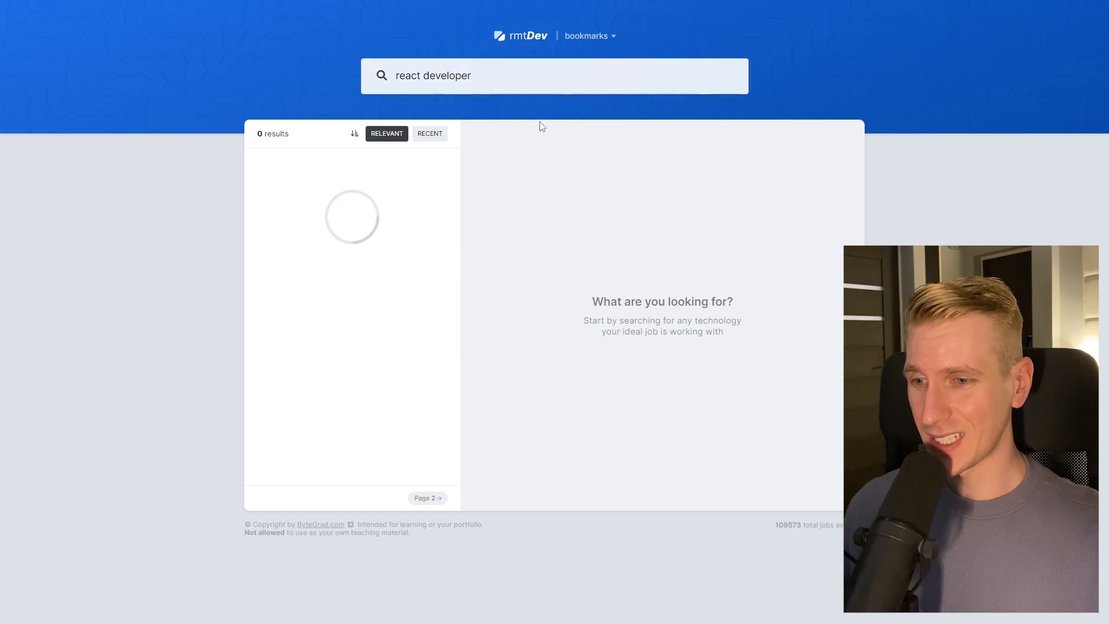
{"action": "left_click", "coordinate": [70, 9]}
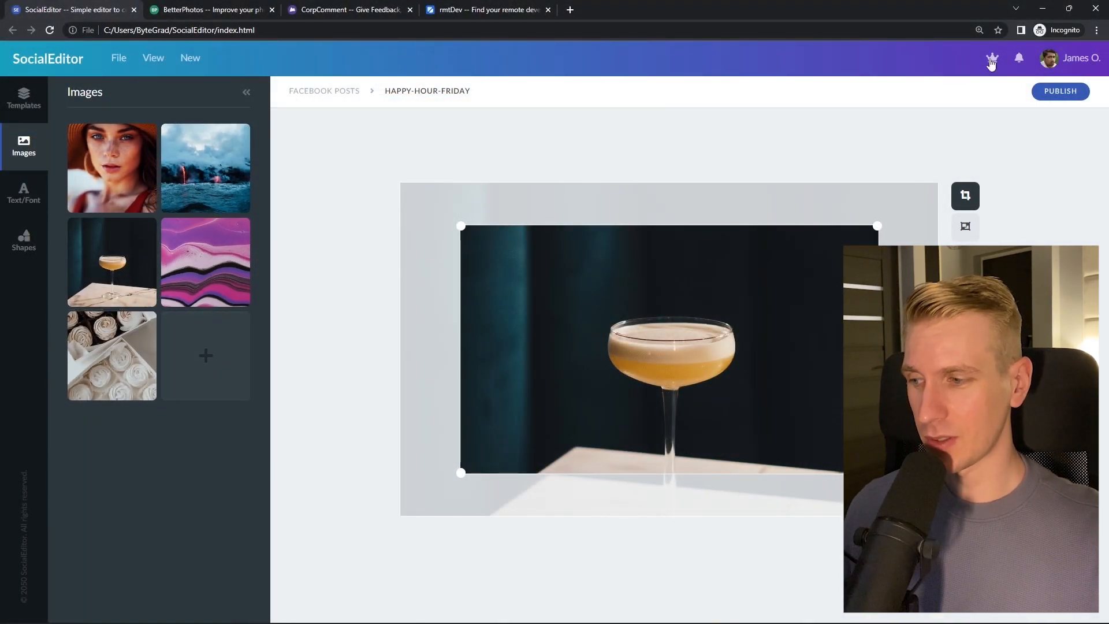
{"action": "left_click", "coordinate": [209, 9]}
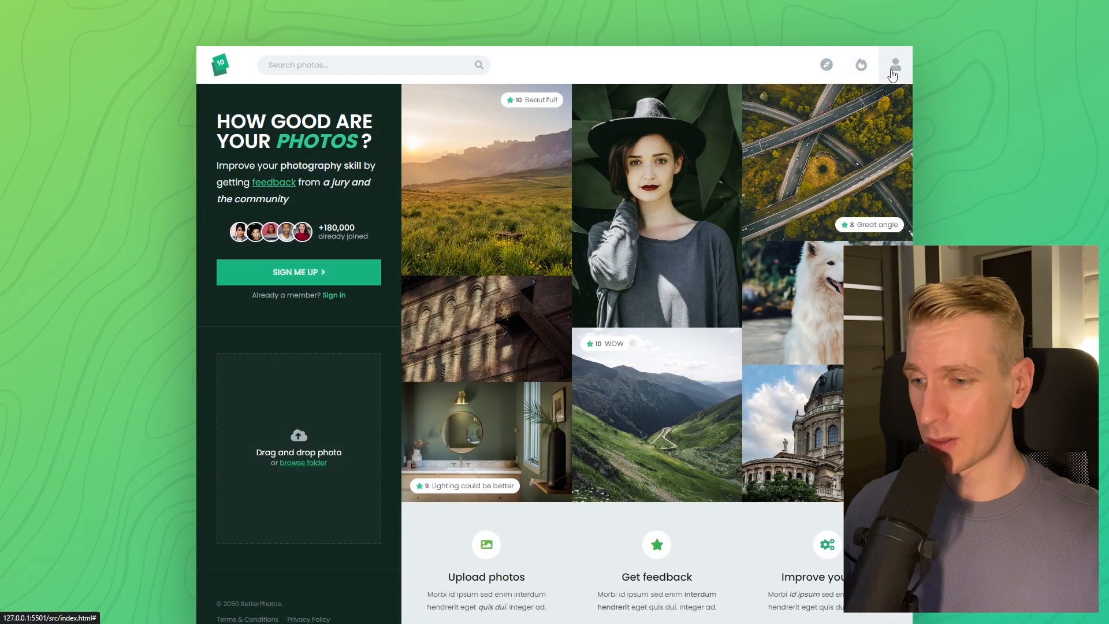
{"action": "mouse_move", "coordinate": [356, 402]}
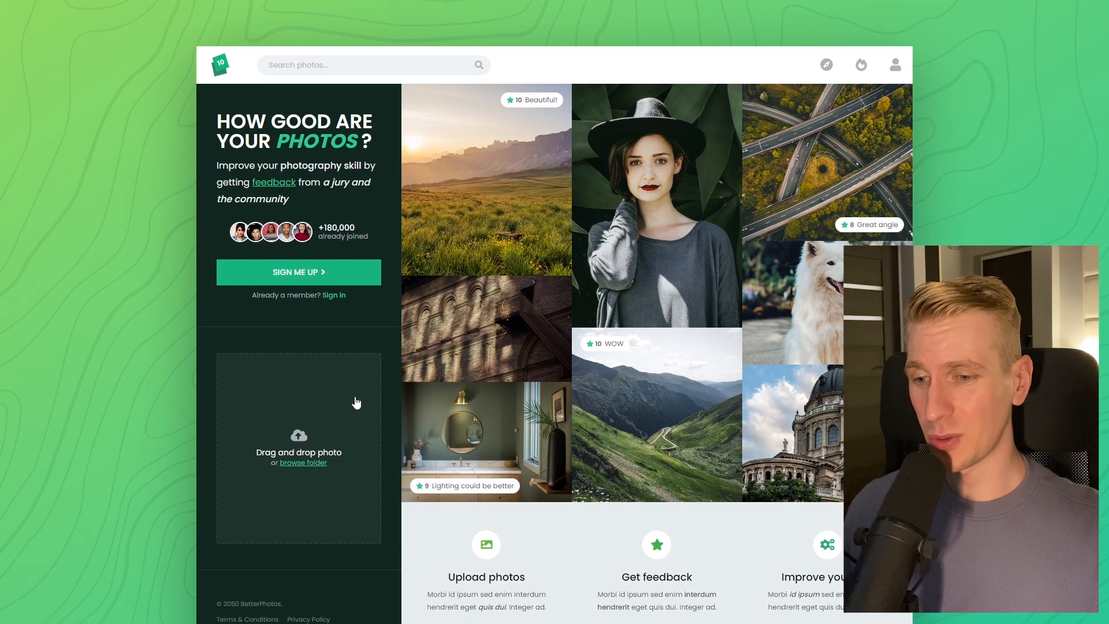